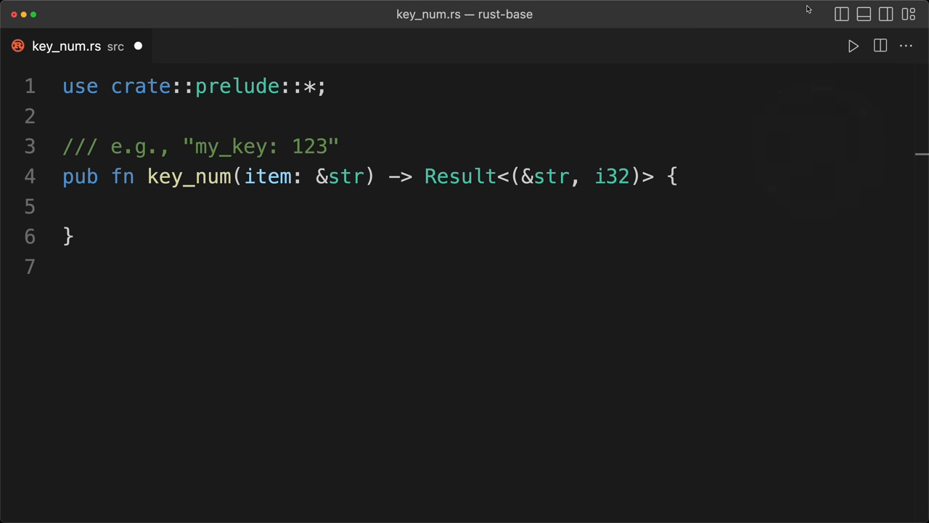
# Write nested if-let checks on item.split_once(':') returning Ok((key, val)) or Err(Error::Static("Invalid item"))
pyautogui.write("item.split_once(':') {")
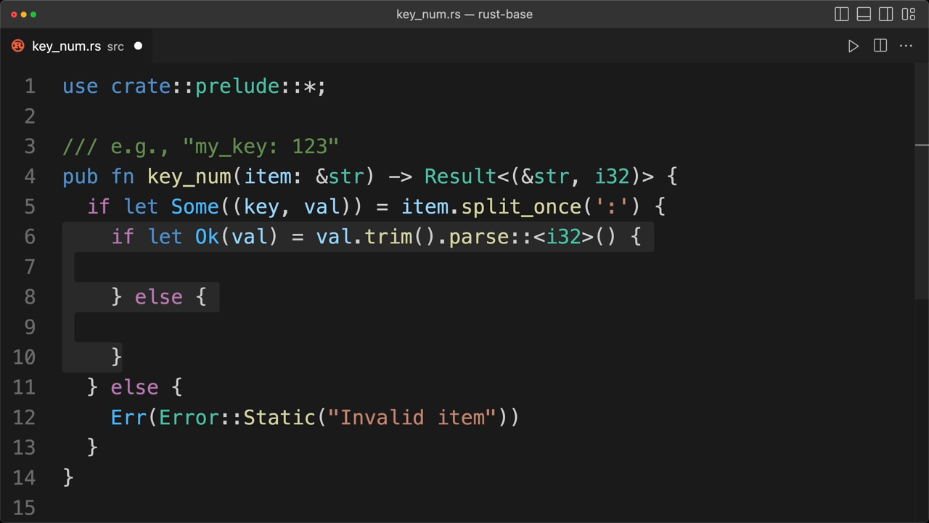
pyautogui.write('Ok((key, val))')
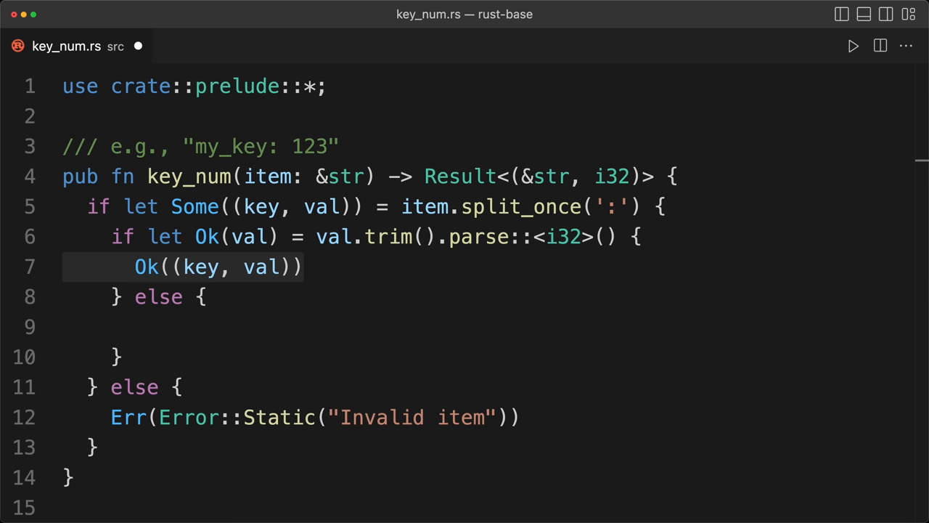
pyautogui.write('Err(Error::Static("Invalid item"))')
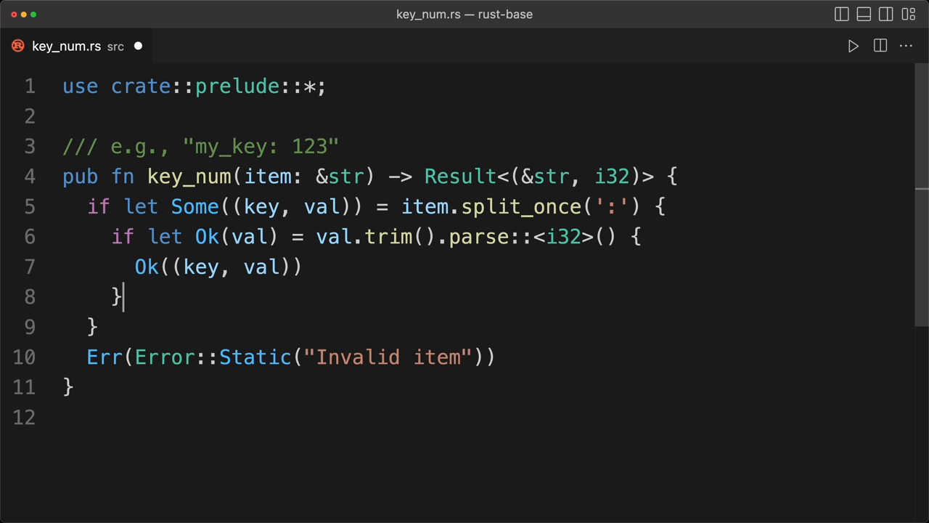
# Prefix Ok((key, val)) with return so a successful parse exits early
pyautogui.write('ret')
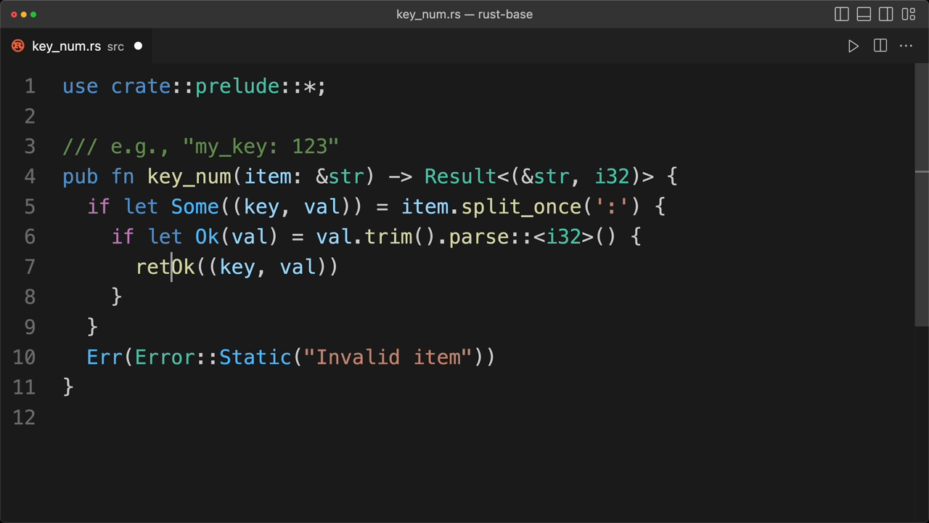
pyautogui.write('urn')
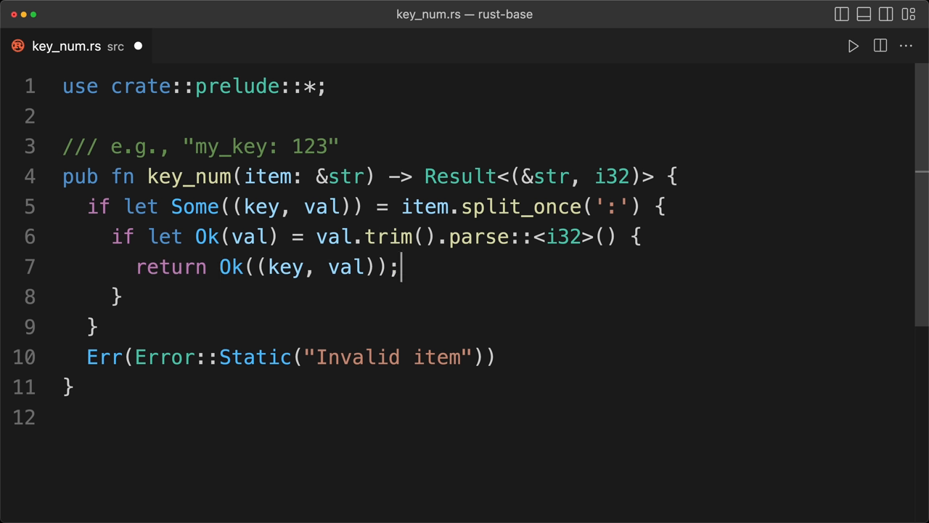
pyautogui.moveTo(190, 302)
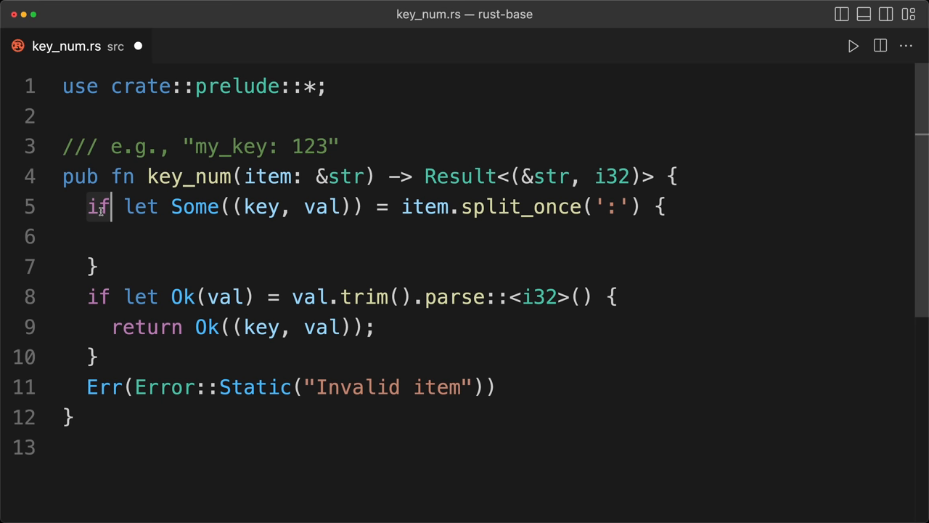
# Convert the split and parse checks to let-else guards returning Err(Error::Static("Invalid item"))
pyautogui.press('Backspace')
pyautogui.write('else ')
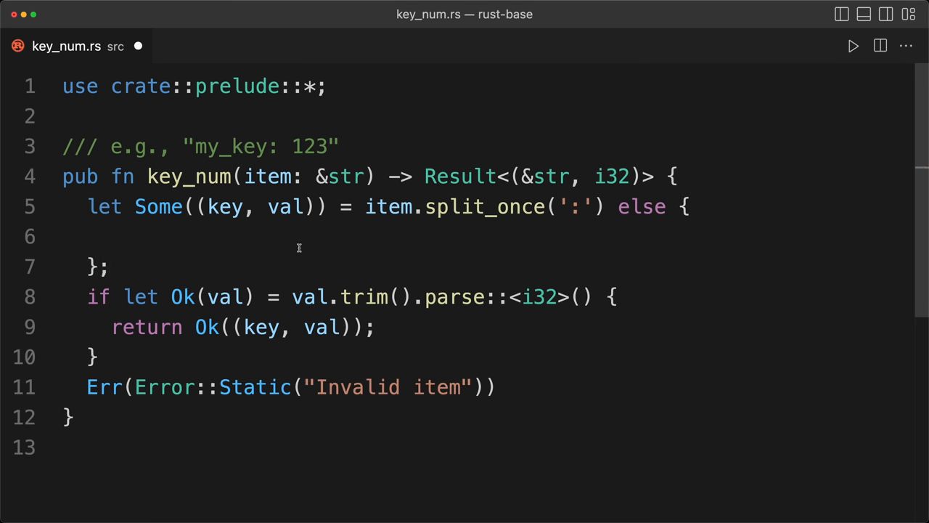
pyautogui.write('return Err(Error::Static("Invalid item"))')
pyautogui.write('else ')
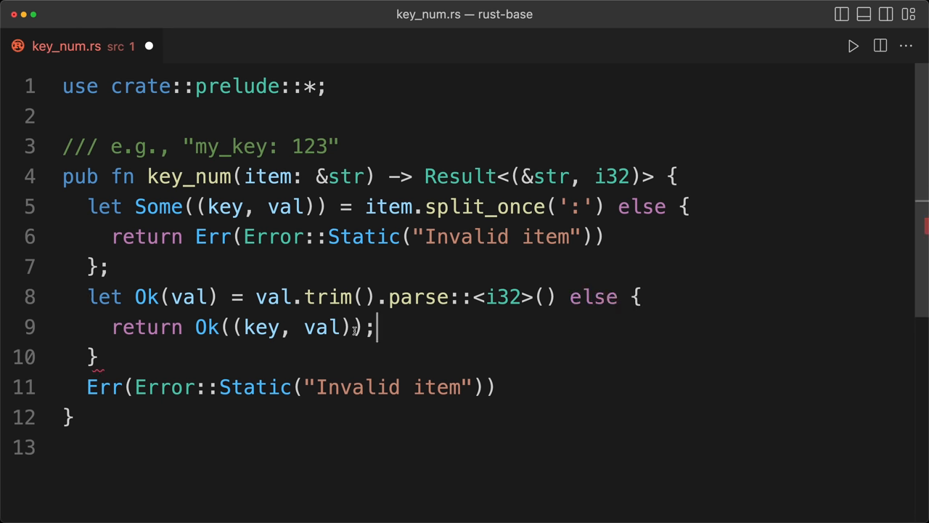
pyautogui.write('Err(Error::Static("Invalid item"))')
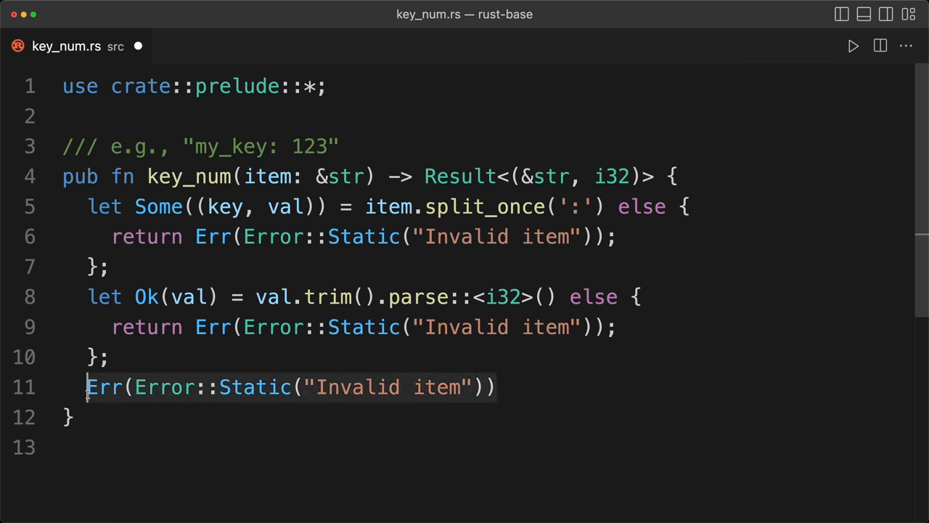
# Replace the final Invalid item error line with Ok((key, val))
pyautogui.write('Ok(')
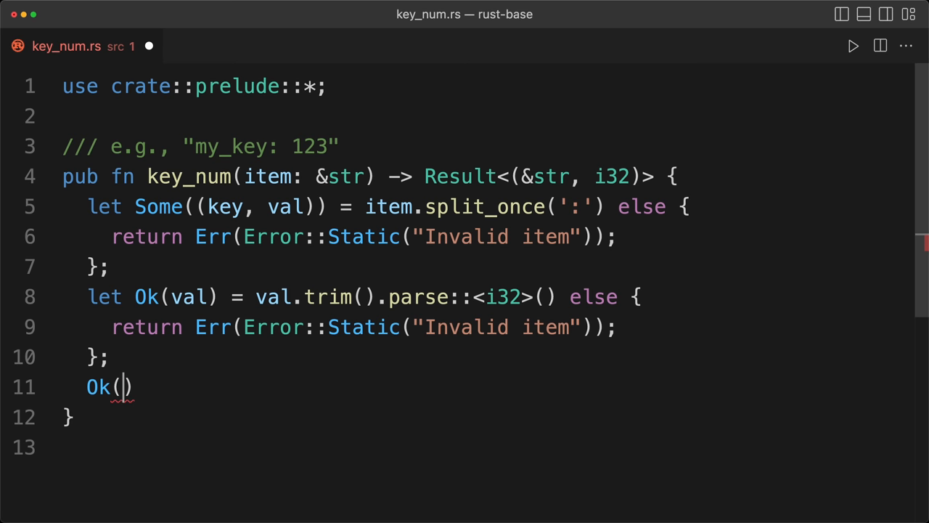
pyautogui.write('(key, val)')
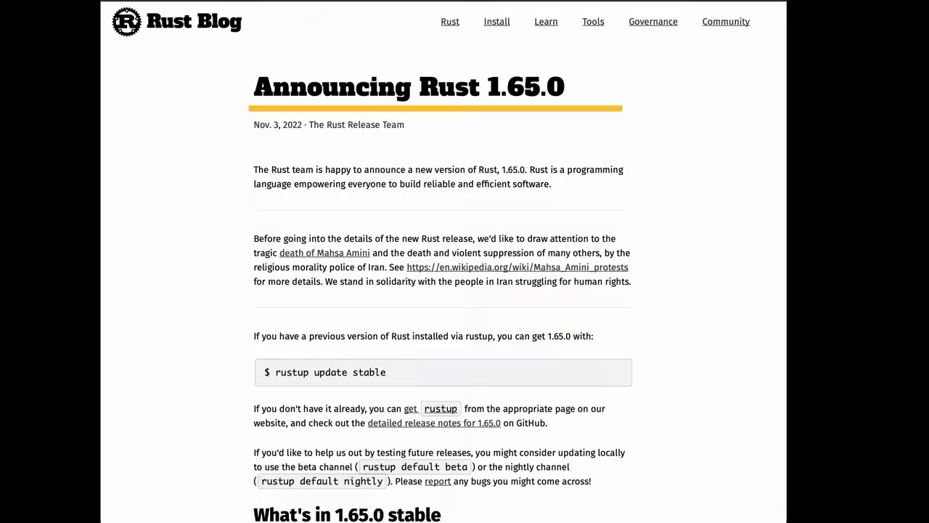
# Scroll the Rust 1.65.0 announcement past GATs down to the let-else statements section
pyautogui.scroll(-3)
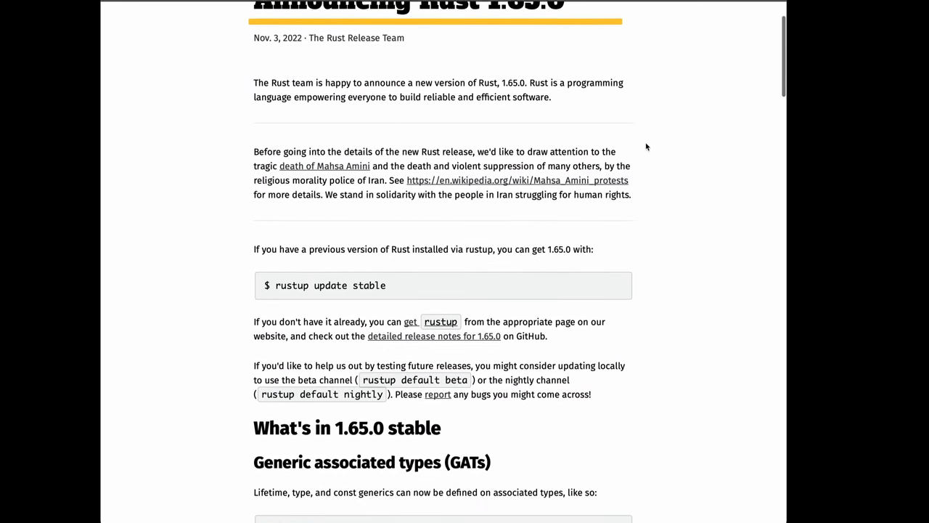
pyautogui.scroll(-3)
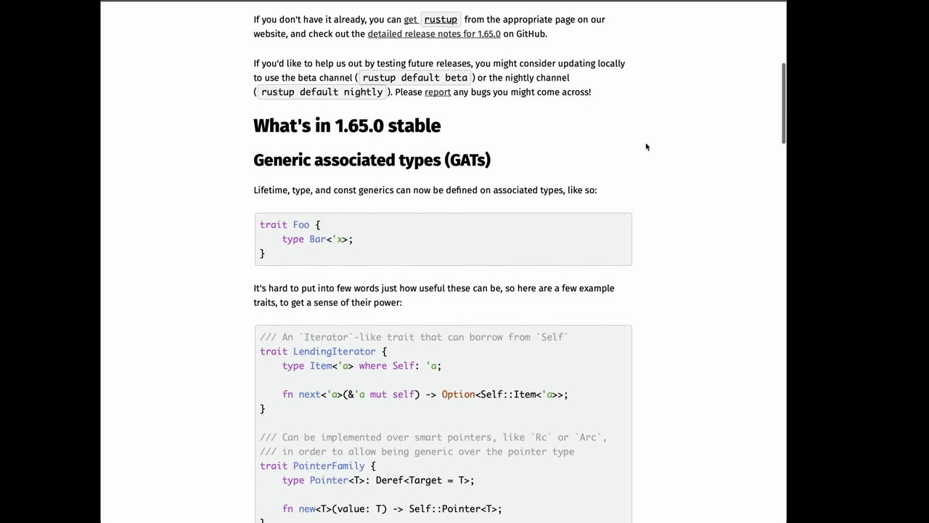
pyautogui.scroll(-3)
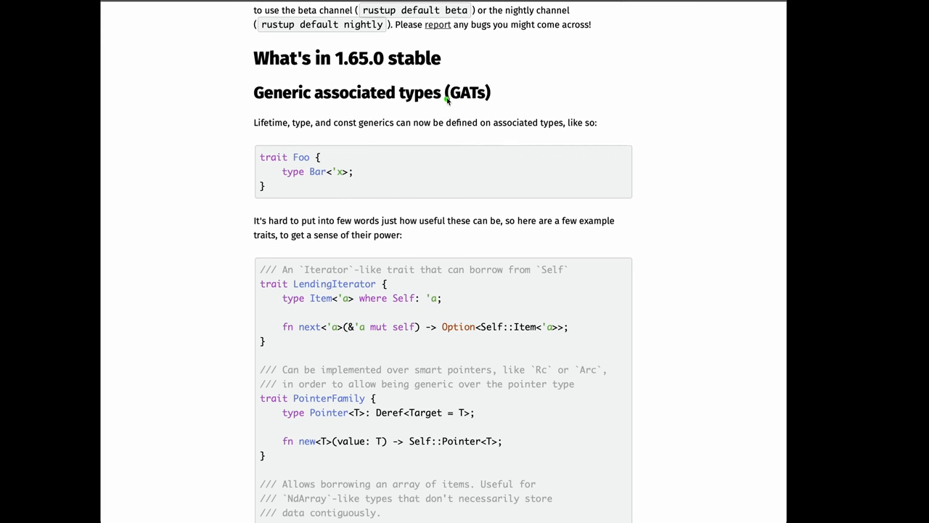
pyautogui.moveTo(503, 108)
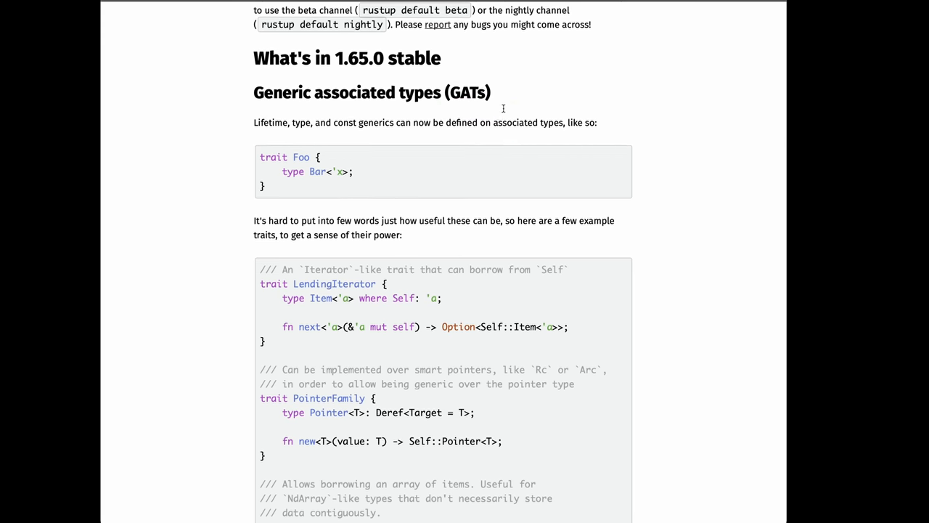
pyautogui.scroll(-3)
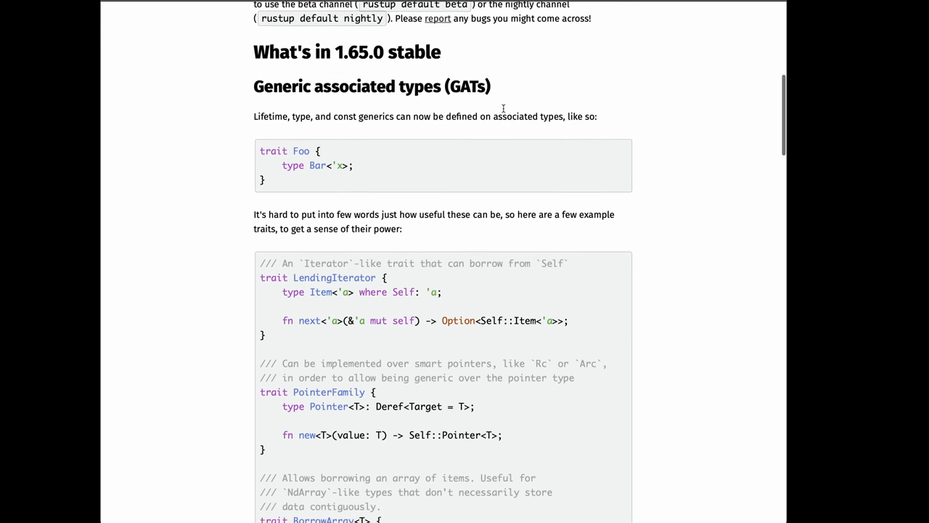
pyautogui.scroll(-3)
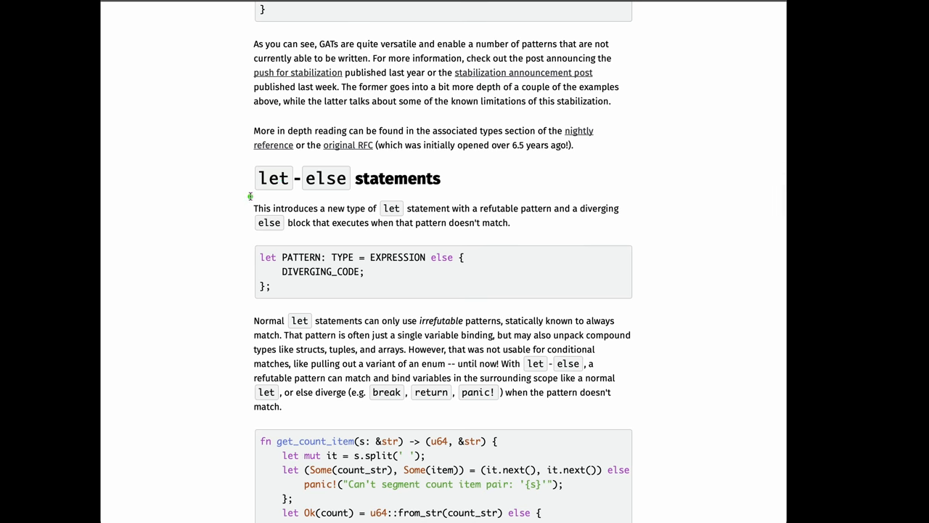
pyautogui.scroll(-3)
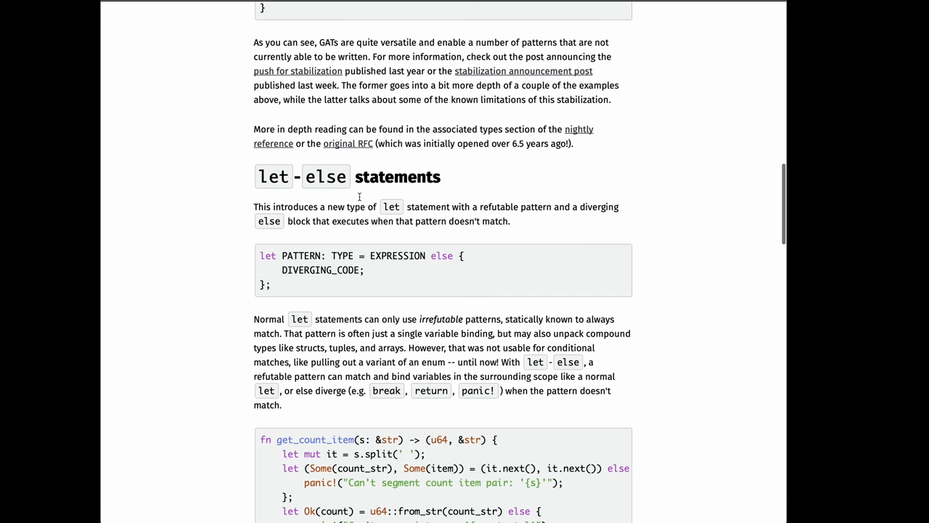
pyautogui.scroll(-3)
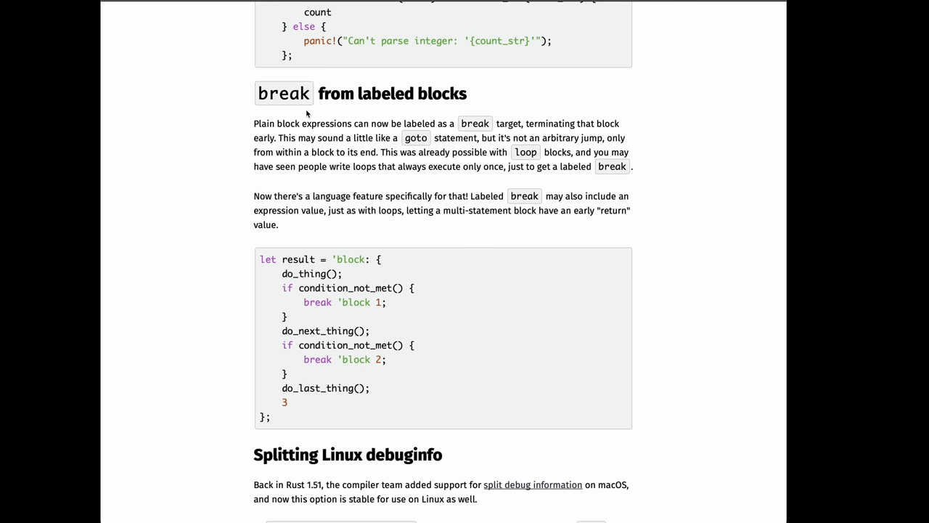
pyautogui.moveTo(332, 270)
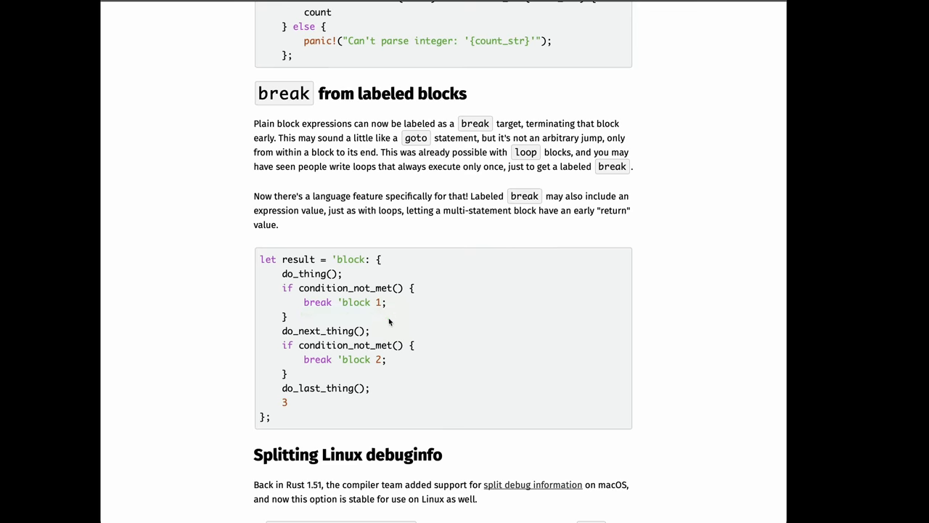
# Scroll past Stabilized APIs and Other changes to the Contributors to 1.65.0 section
pyautogui.scroll(-3)
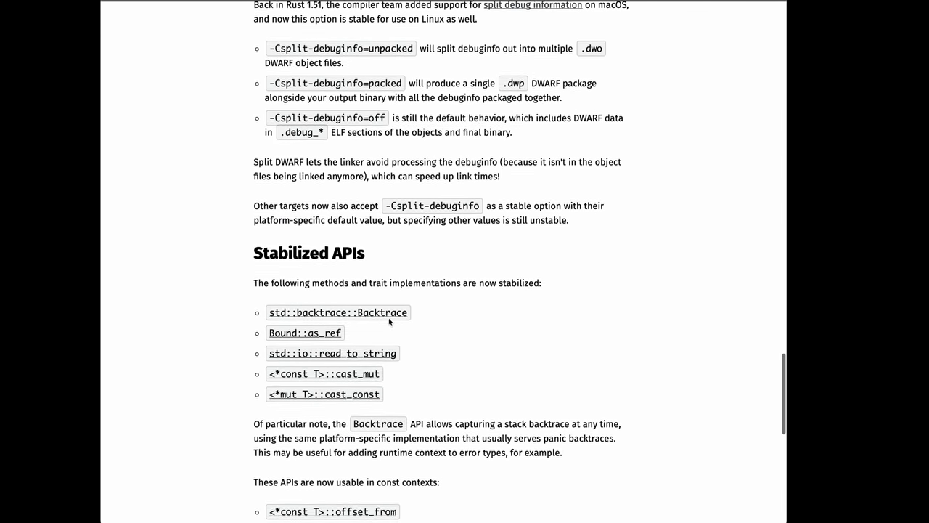
pyautogui.scroll(-3)
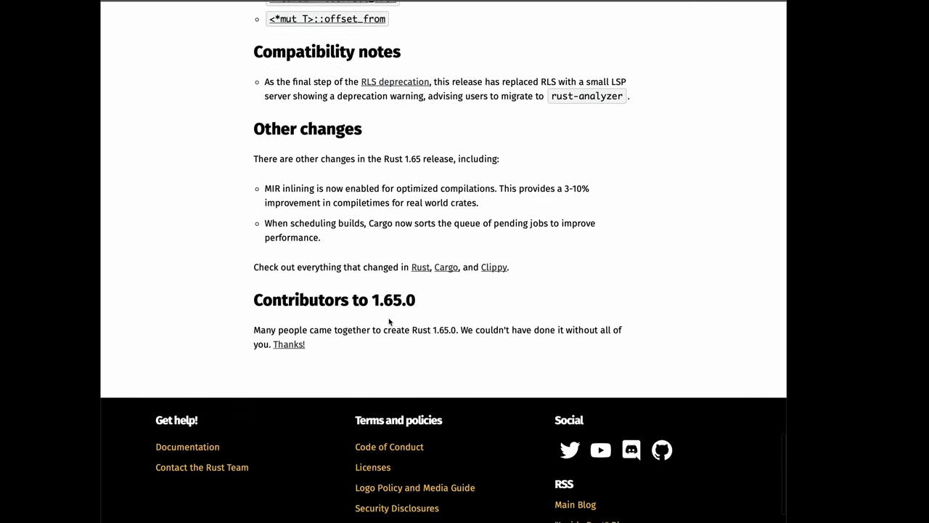